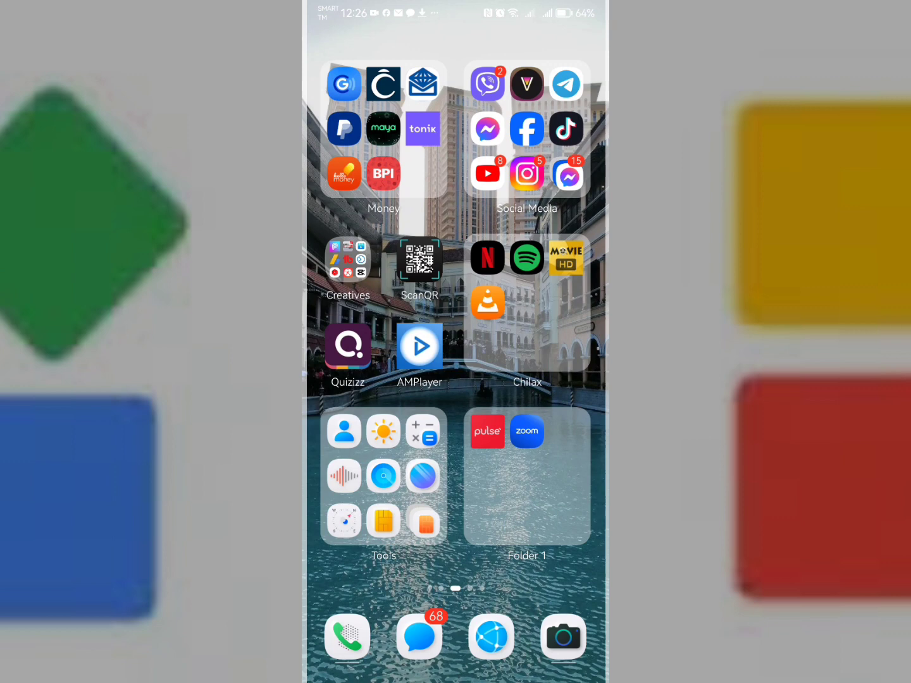
Swipe to the last home screen page and open Folder 3 containing Gspace and APKPure
{"action": "scroll", "scroll_direction": "left", "scroll_amount": 3}
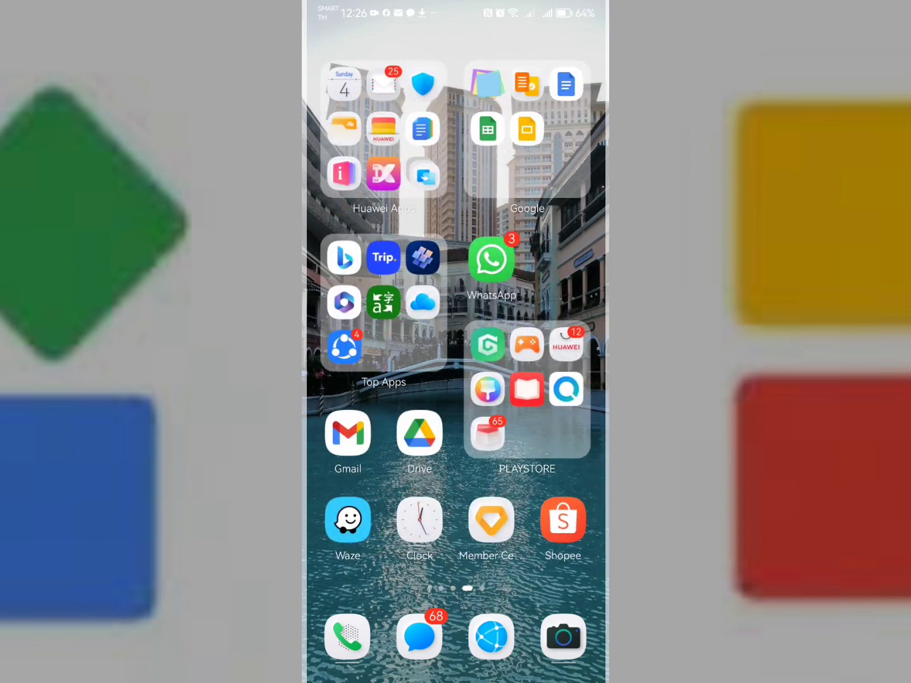
{"action": "scroll", "scroll_direction": "left", "scroll_amount": 3}
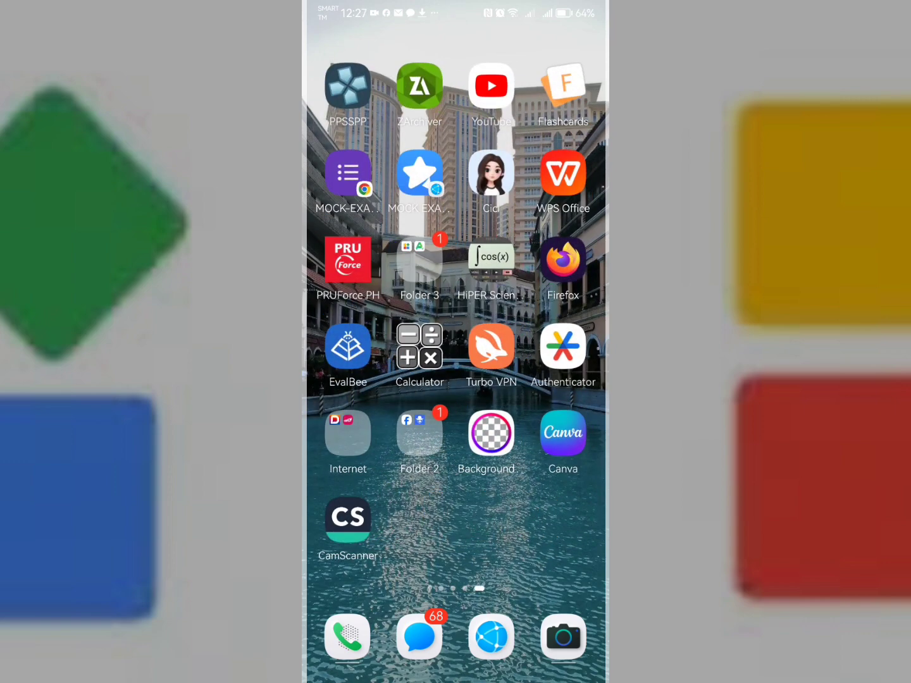
{"action": "left_click", "coordinate": [419, 259]}
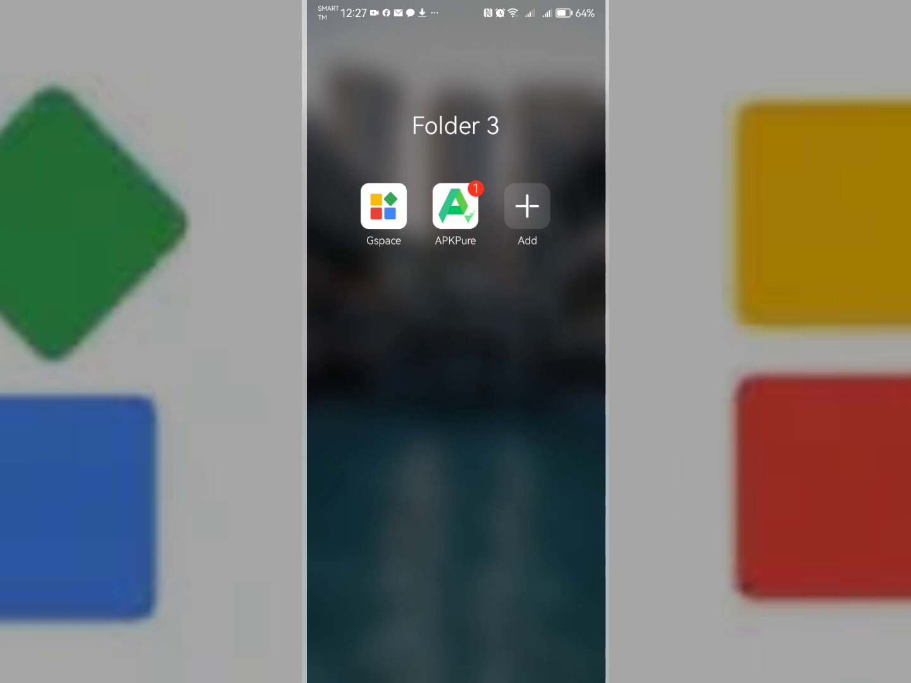
Launch APKPure and dismiss its install confirmation and version update notices
{"action": "left_click", "coordinate": [455, 207]}
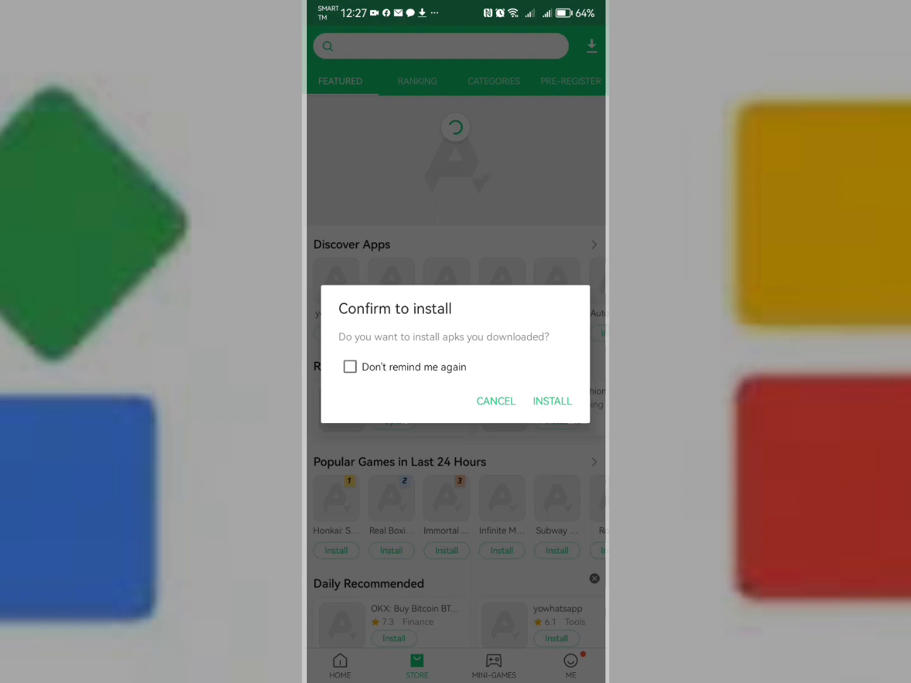
{"action": "left_click", "coordinate": [495, 401]}
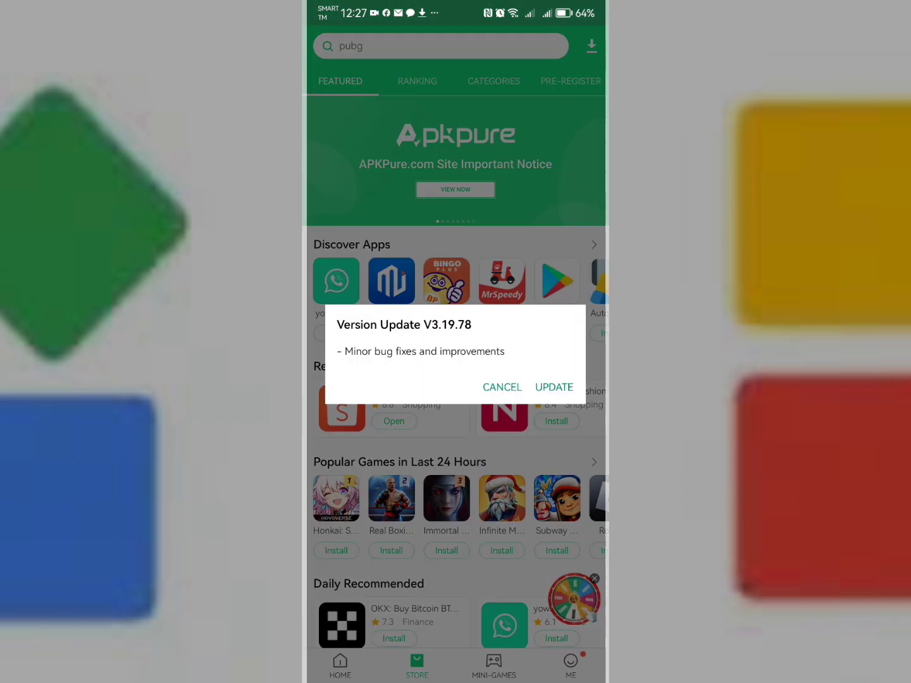
{"action": "left_click", "coordinate": [503, 387]}
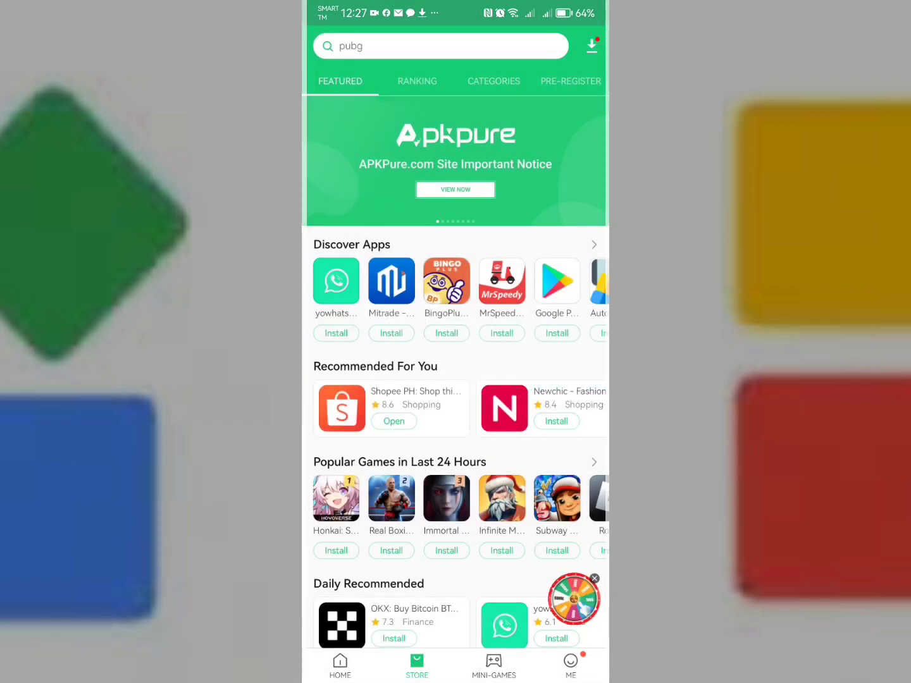
Search the store for 'gmail', download Gmail and hand it to the system installer
{"action": "left_click", "coordinate": [440, 45]}
{"action": "type", "text": "g"}
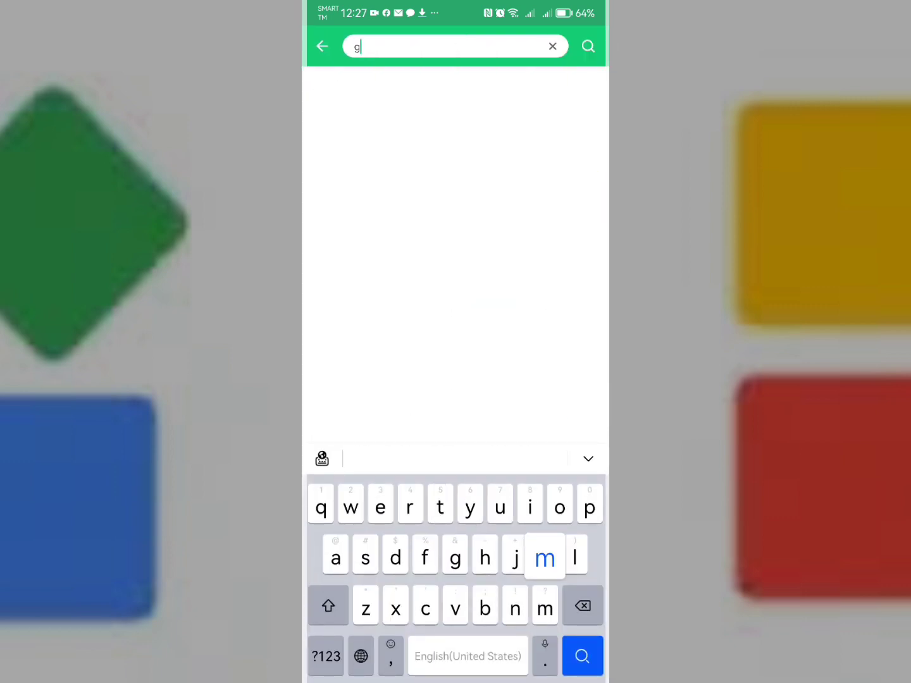
{"action": "type", "text": "mail"}
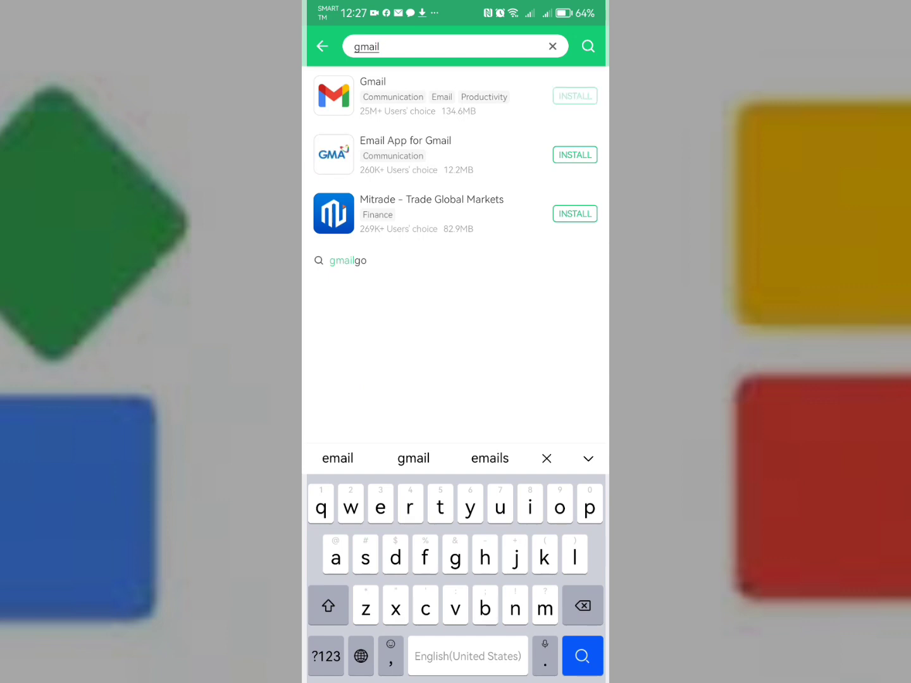
{"action": "left_click", "coordinate": [574, 96]}
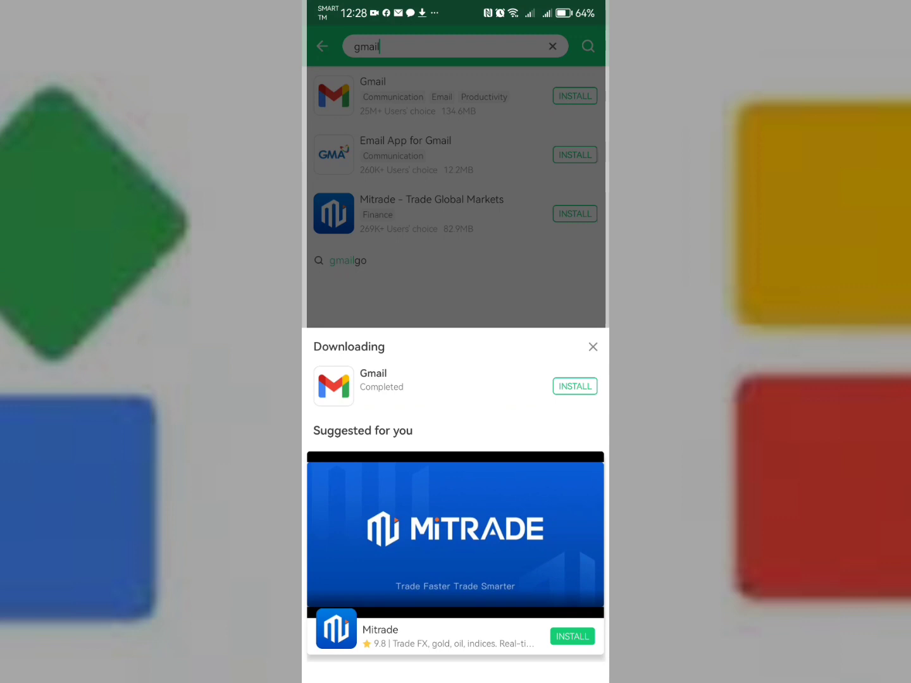
{"action": "left_click", "coordinate": [574, 386]}
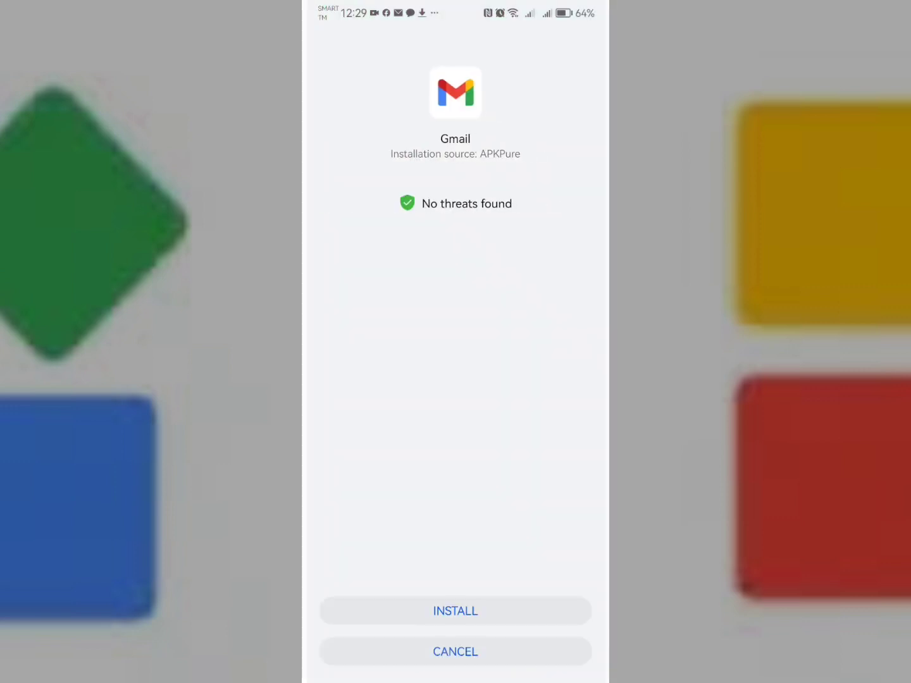
Install Gmail, launch it past the welcome, and acknowledge the Google Play services error
{"action": "left_click", "coordinate": [455, 610]}
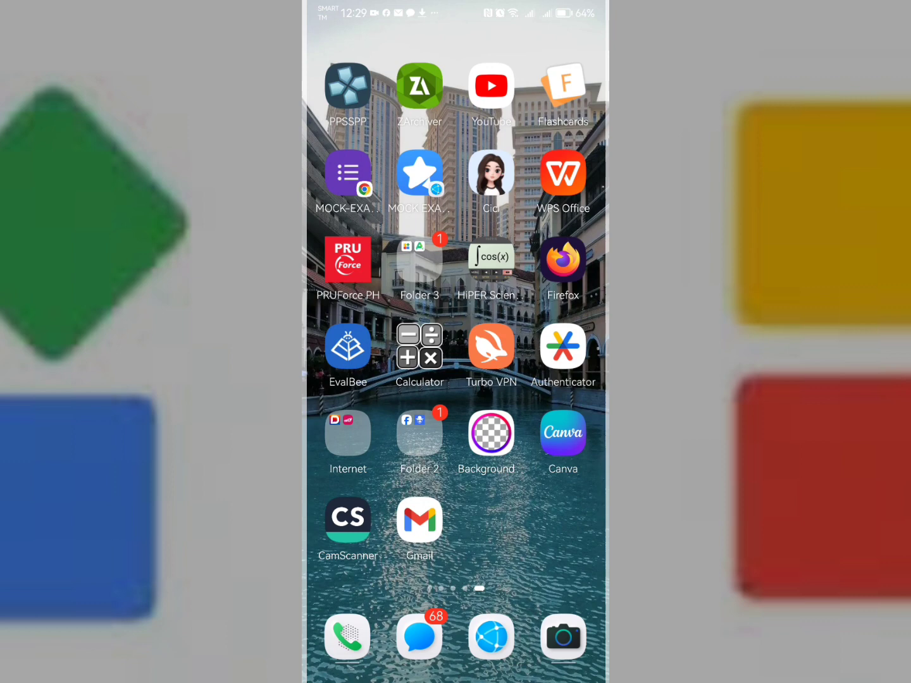
{"action": "left_click", "coordinate": [419, 521]}
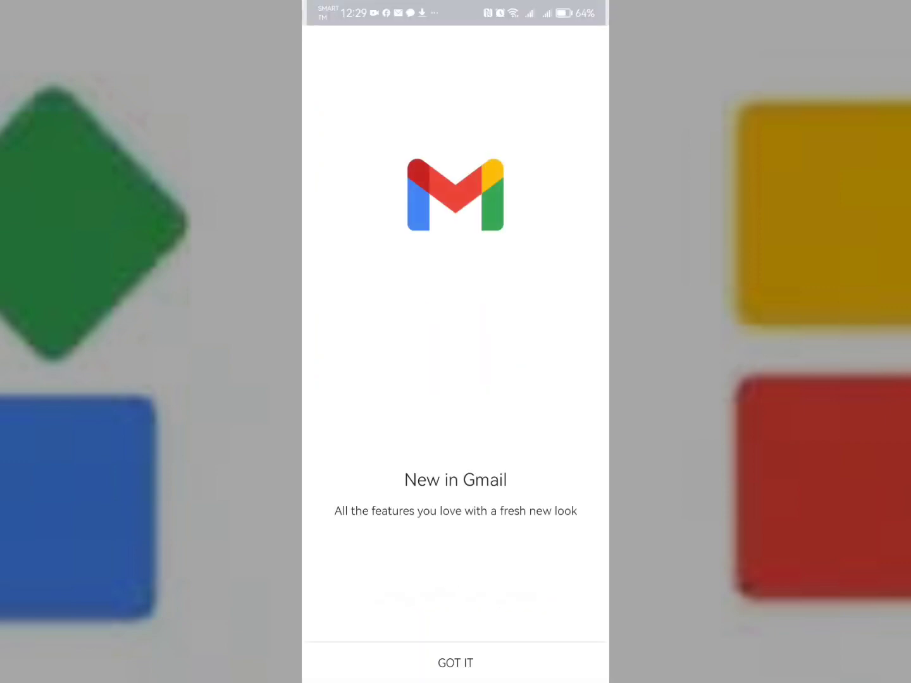
{"action": "left_click", "coordinate": [456, 663]}
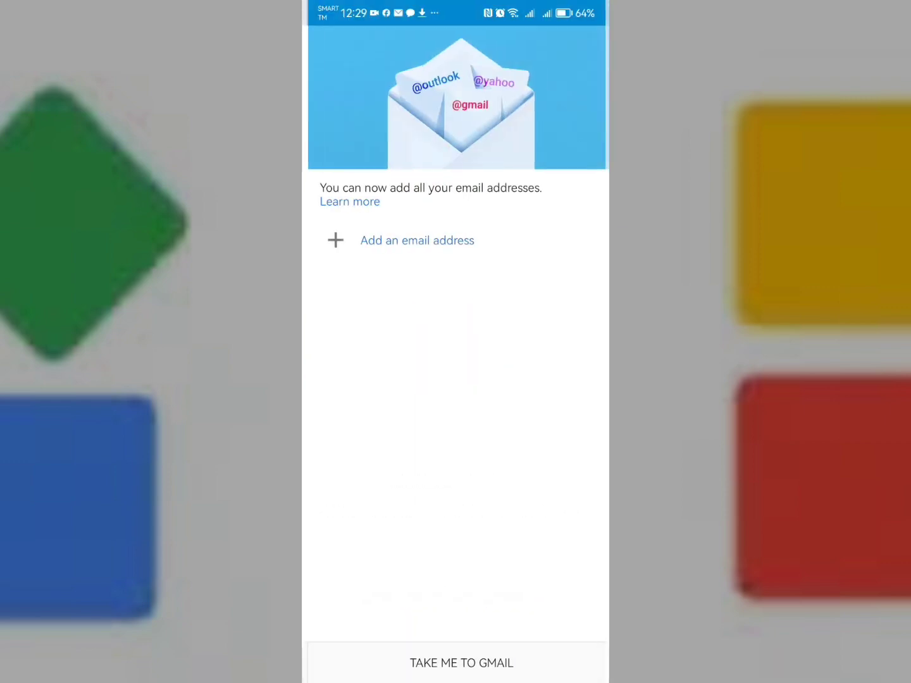
{"action": "left_click", "coordinate": [461, 663]}
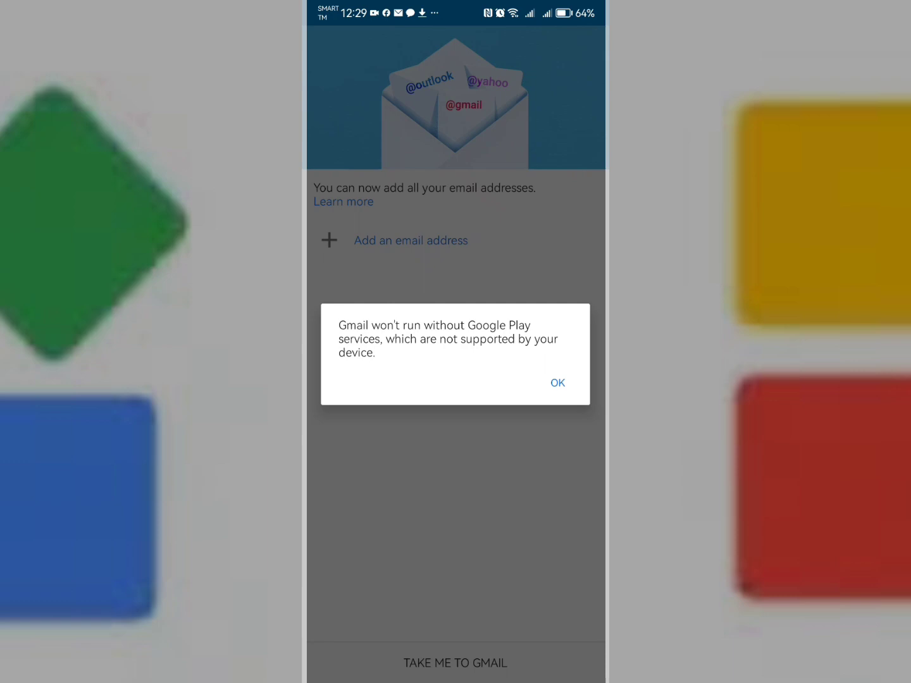
{"action": "left_click", "coordinate": [557, 382]}
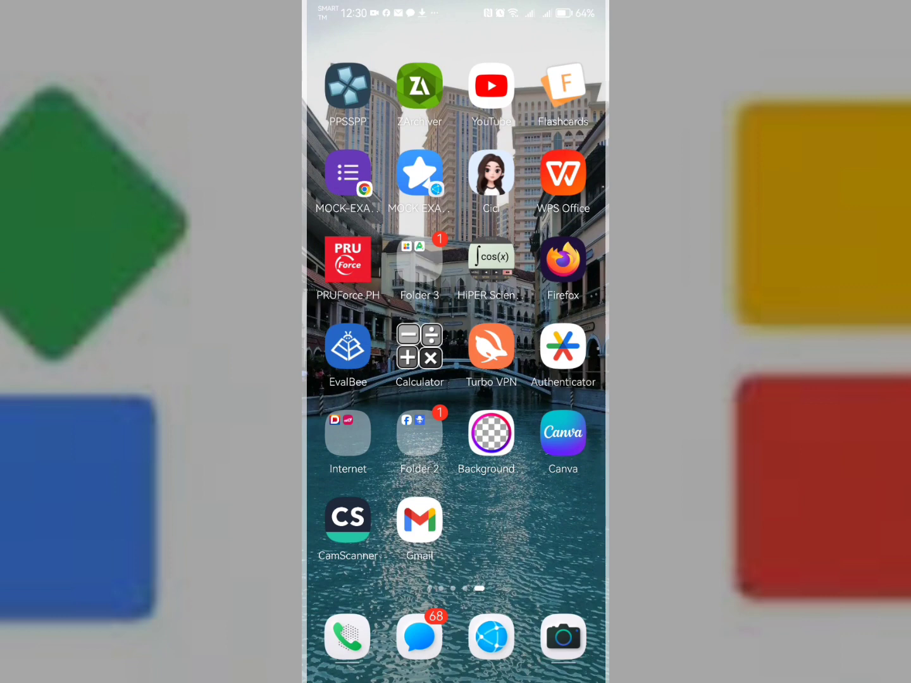
Launch Gspace from Folder 3 and scroll its app grid toward the Add button
{"action": "left_click", "coordinate": [419, 259]}
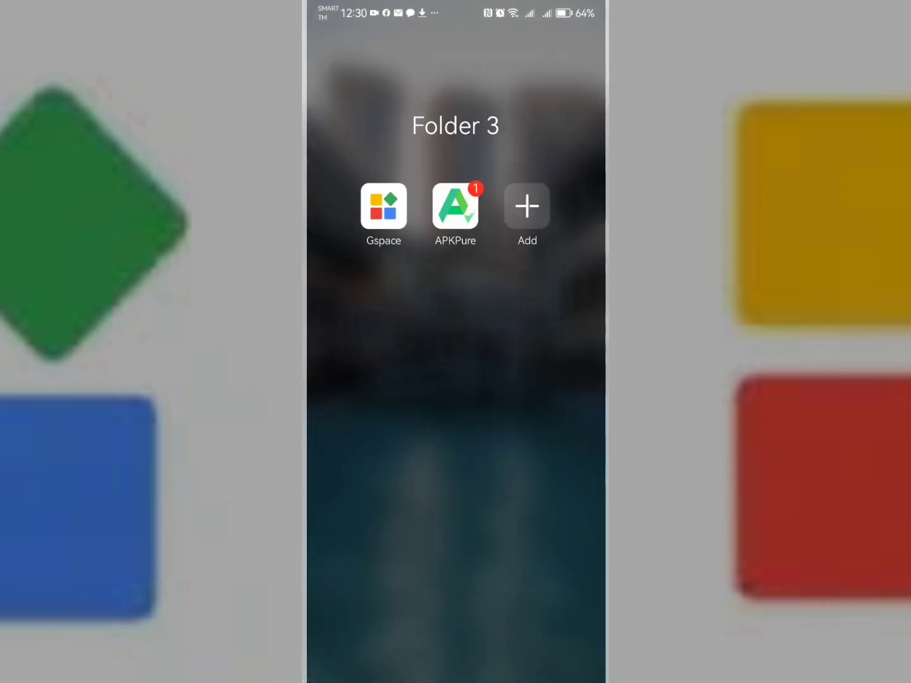
{"action": "left_click", "coordinate": [384, 206]}
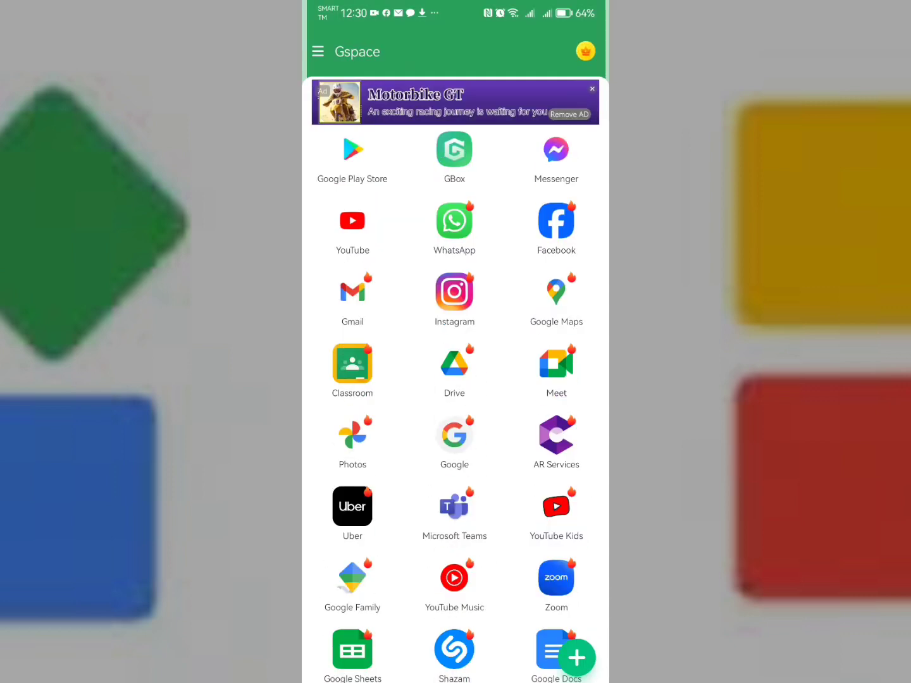
{"action": "scroll", "scroll_direction": "down", "scroll_amount": 3}
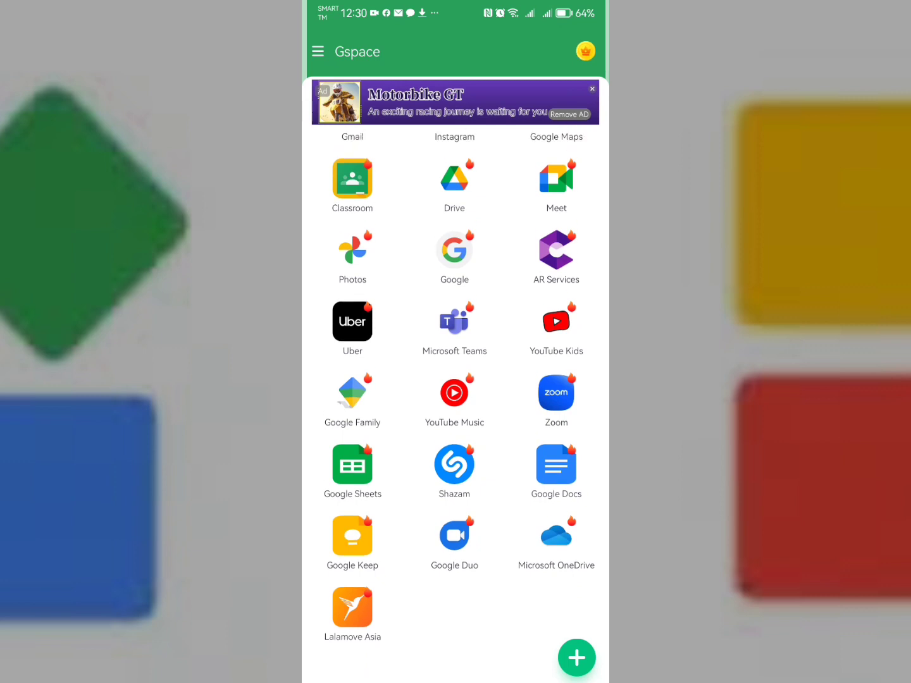
{"action": "scroll", "scroll_direction": "down", "scroll_amount": 3}
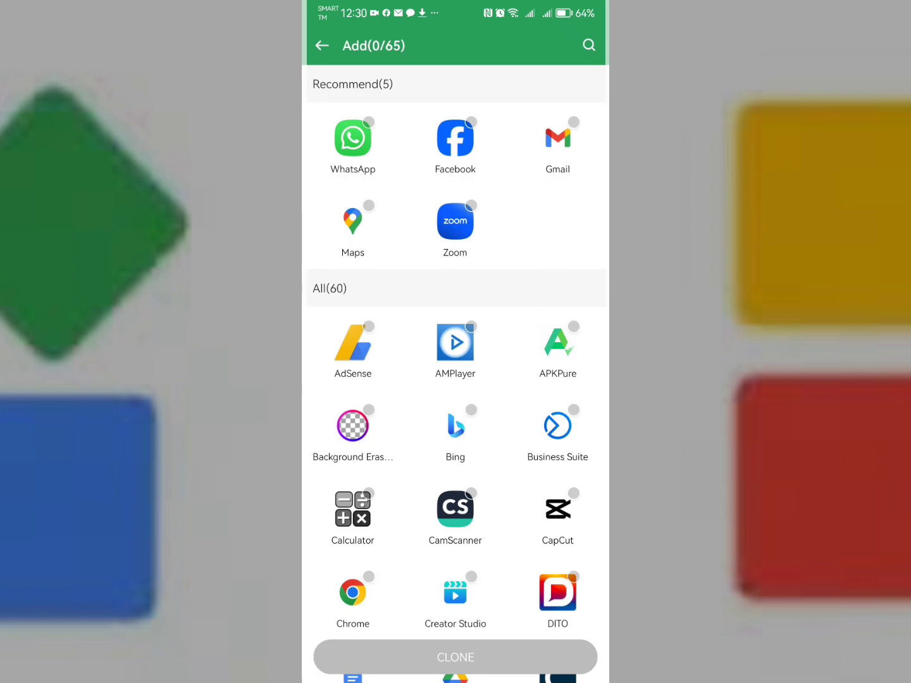
Tick Gmail under Recommend and clone it into the Gspace app collection
{"action": "scroll", "scroll_direction": "down", "scroll_amount": 3}
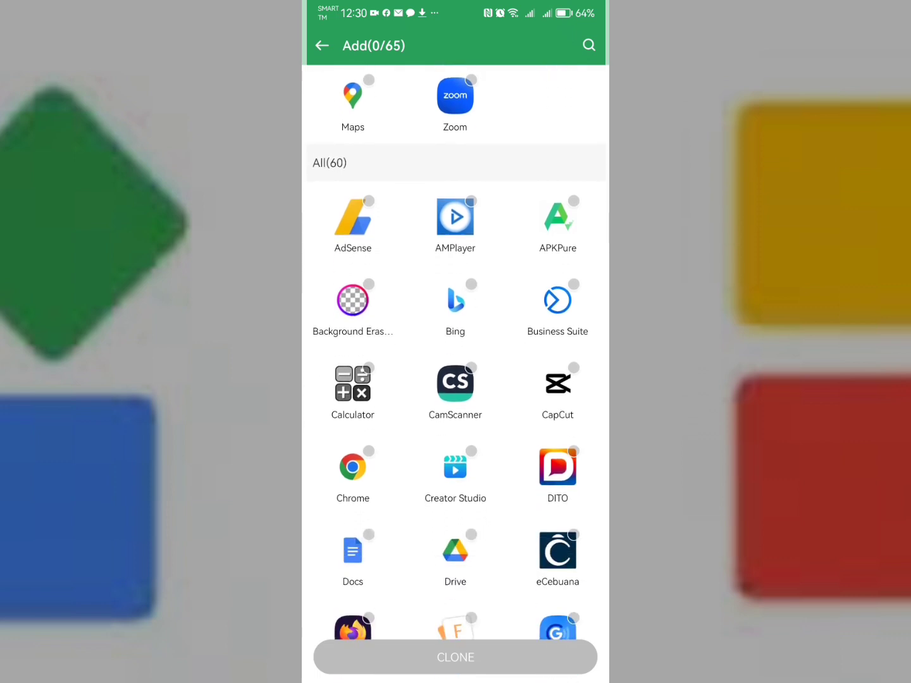
{"action": "scroll", "scroll_direction": "down", "scroll_amount": 3}
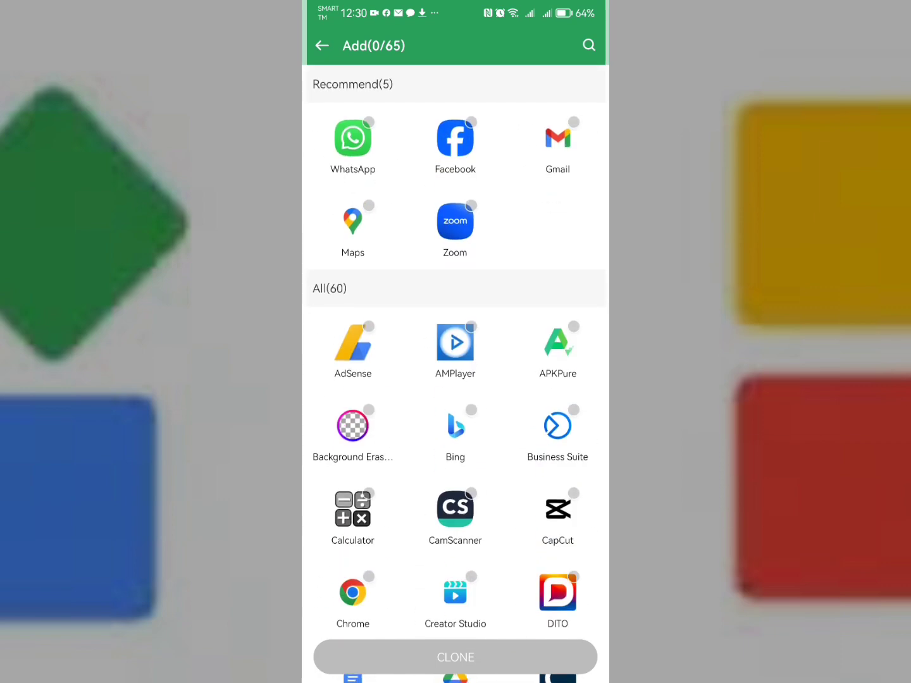
{"action": "left_click", "coordinate": [558, 139]}
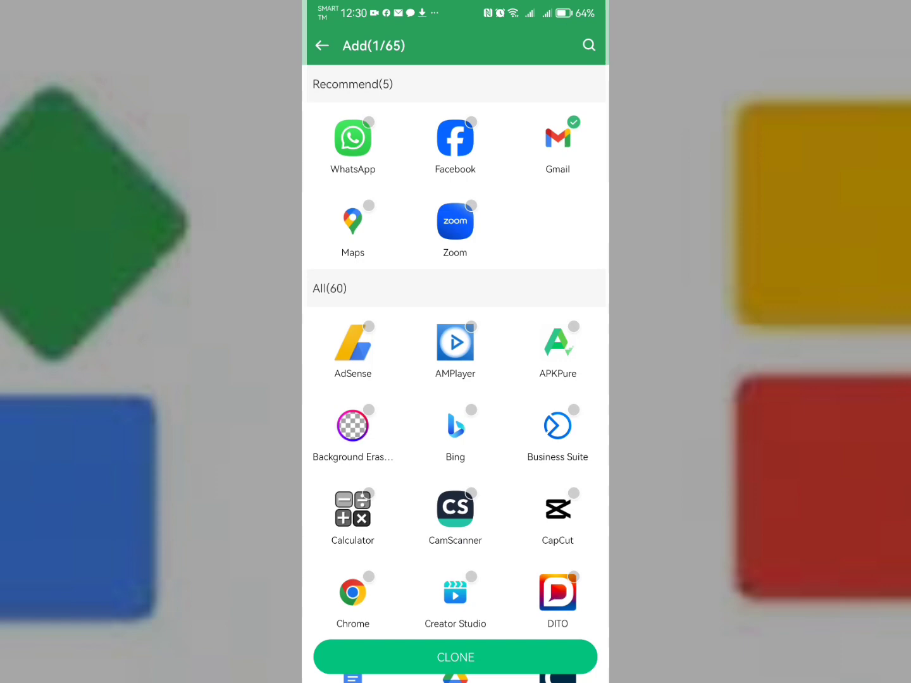
{"action": "left_click", "coordinate": [455, 342]}
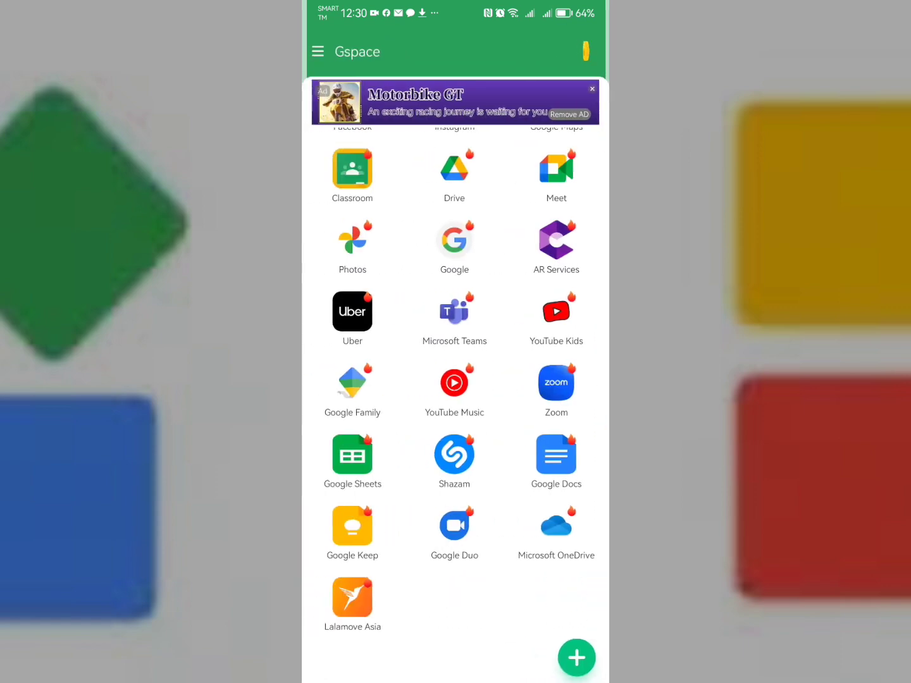
{"action": "scroll", "scroll_direction": "down", "scroll_amount": 3}
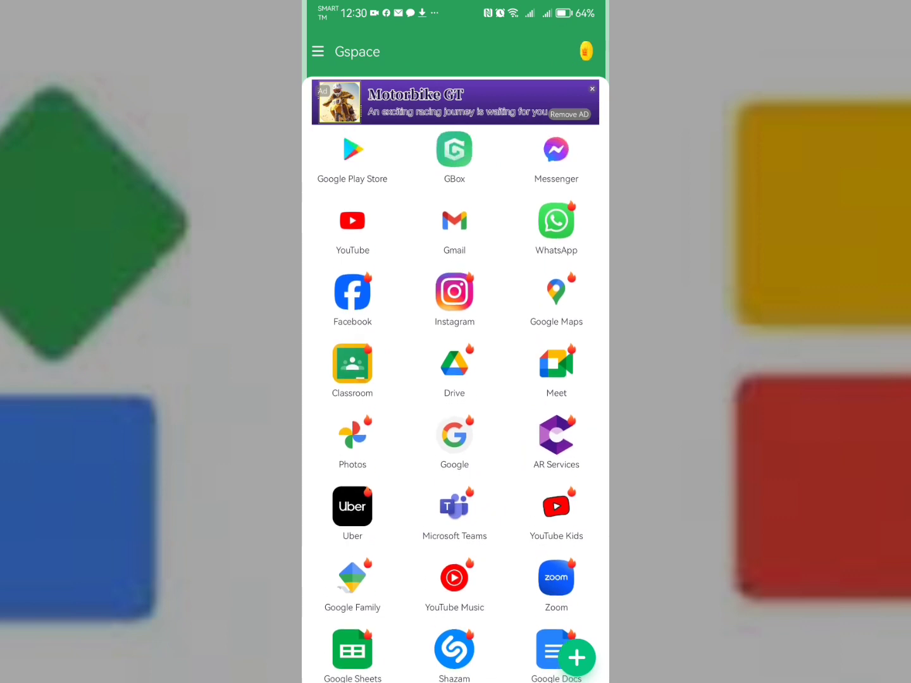
Launch the cloned Gmail in Gspace and continue past GOT IT and TAKE ME TO GMAIL to Set up email
{"action": "left_click", "coordinate": [453, 222]}
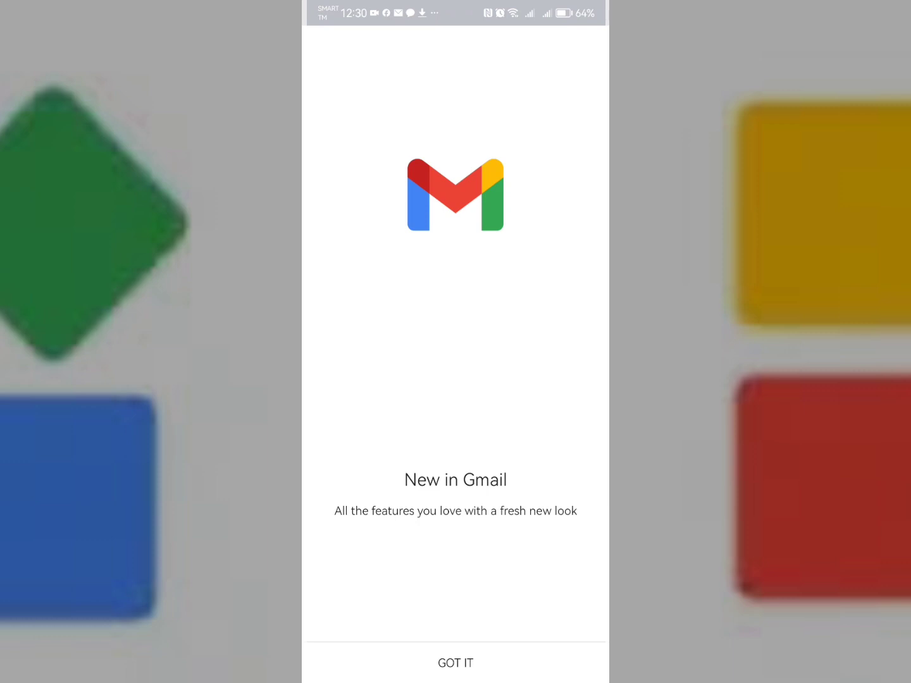
{"action": "left_click", "coordinate": [455, 663]}
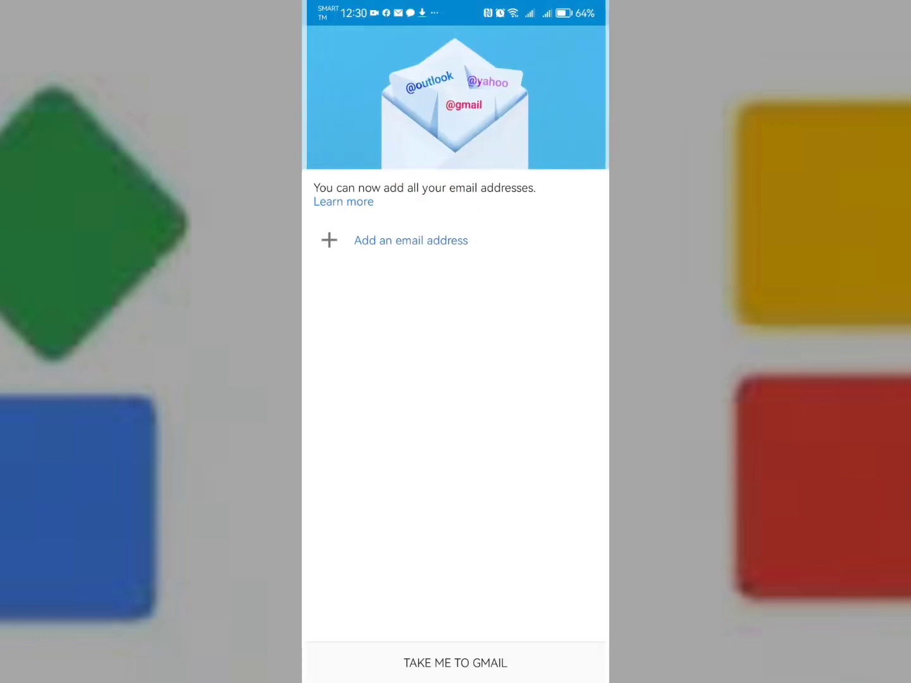
{"action": "left_click", "coordinate": [410, 241]}
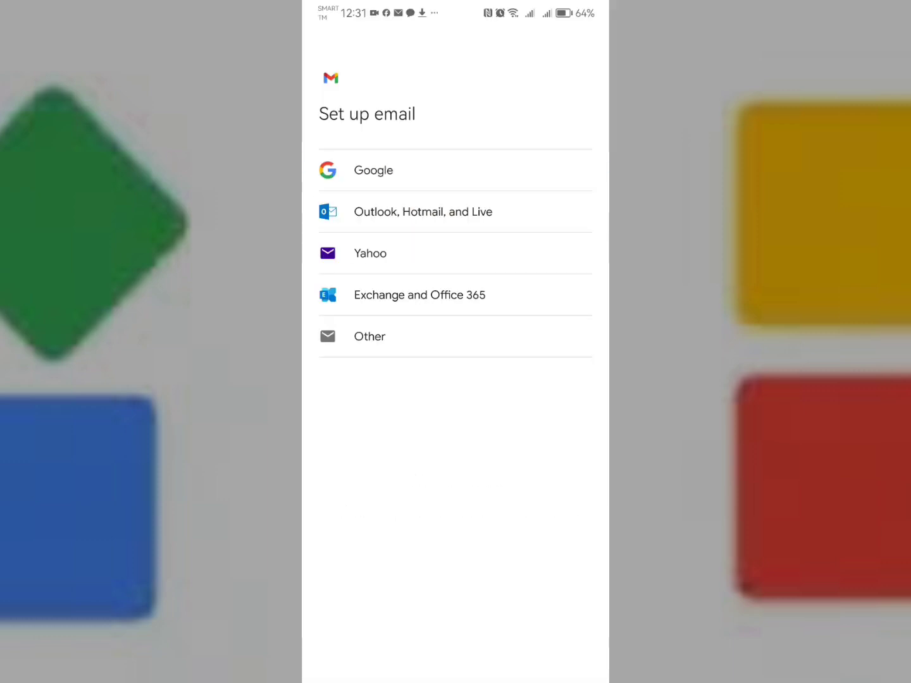